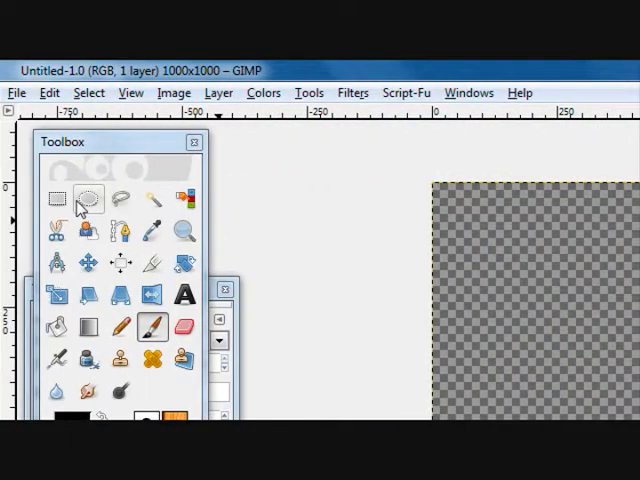
Draw an 800×800 px circle selection positioned at 100,100 with Ellipse Select.
left_click(86, 197)
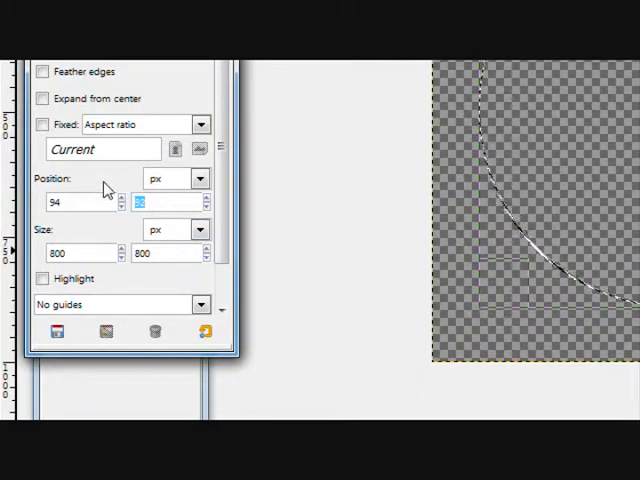
type("100")
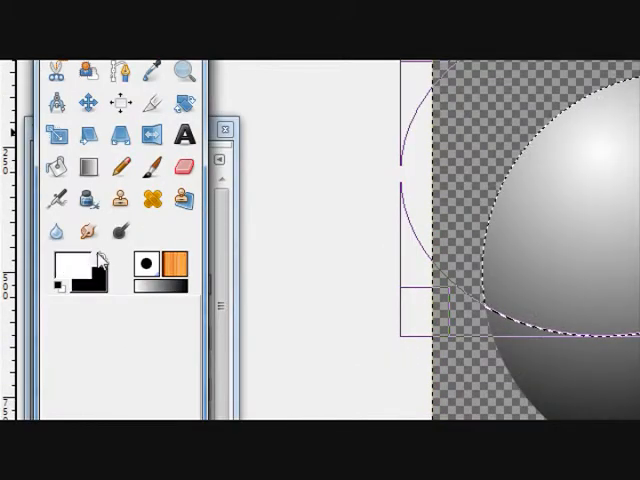
Swap the foreground and background colours for the radial sphere gradient.
left_click(101, 232)
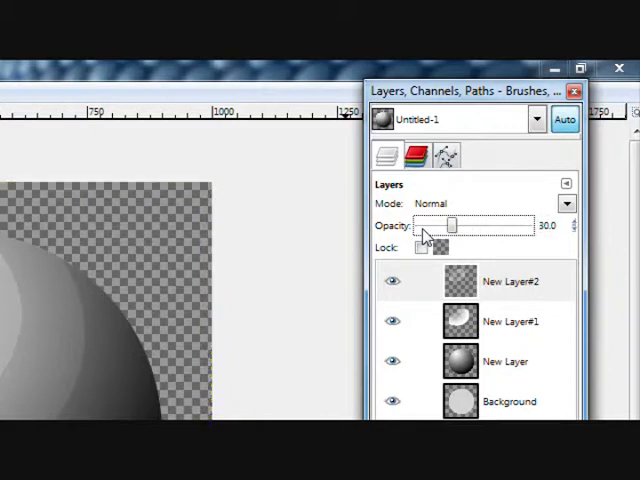
Lower the top highlight layer's opacity to 30.
left_click_drag(450, 225, 412, 225)
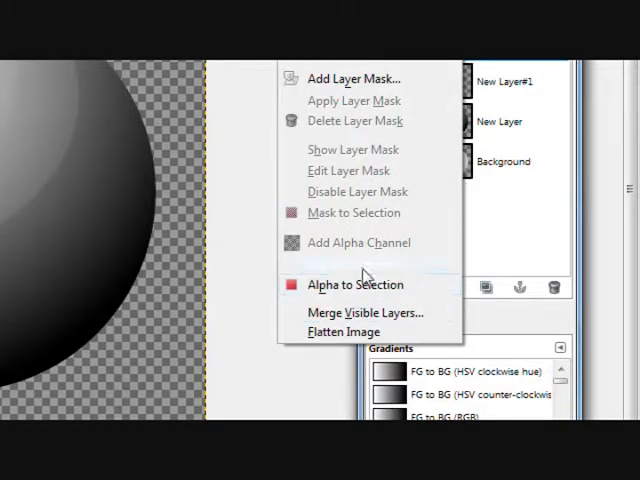
Merge visible layers and light the sphere with Lighting Effects, light centred and distant.
left_click(364, 312)
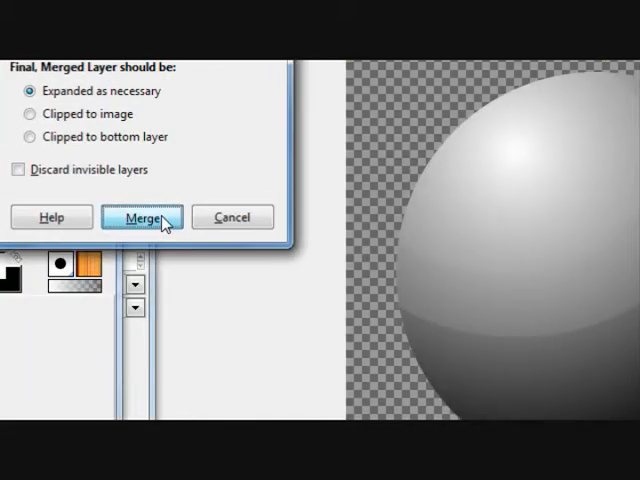
left_click(141, 217)
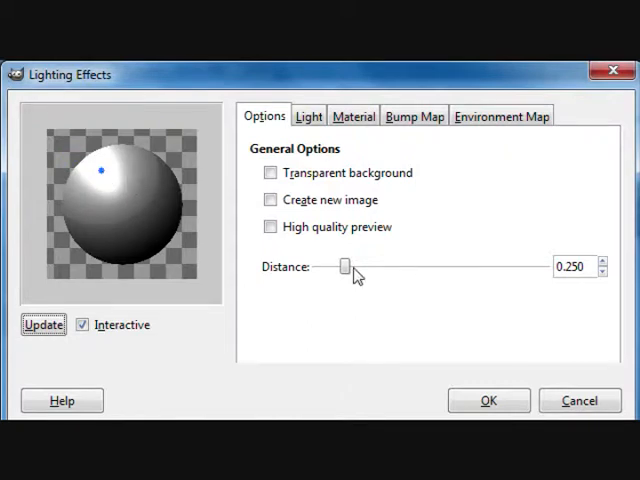
left_click_drag(344, 266, 462, 266)
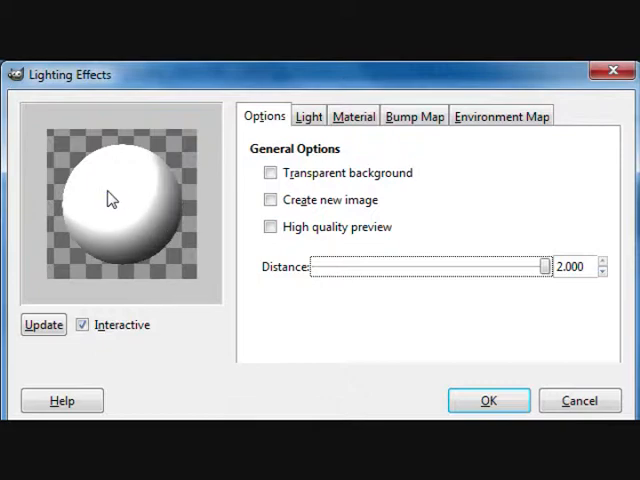
left_click(120, 197)
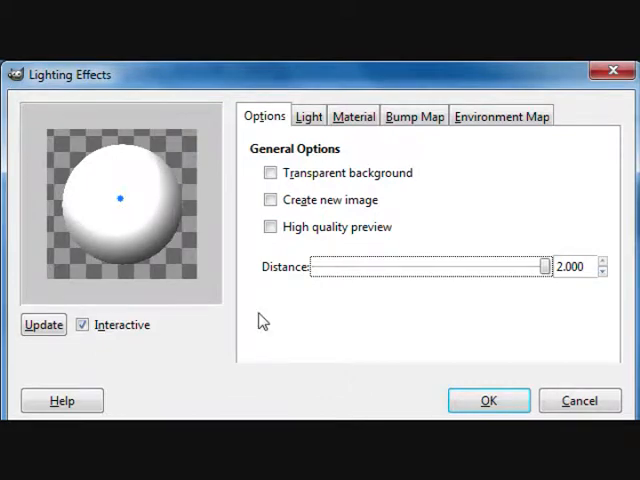
left_click(488, 400)
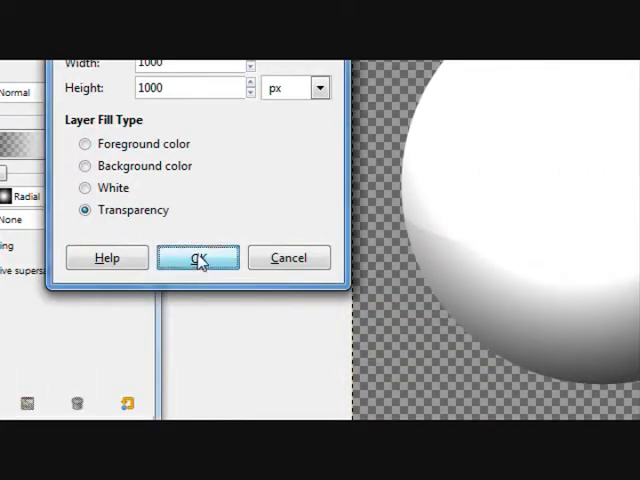
Add a transparent layer above the sphere and set its mode to Overlay.
left_click(197, 258)
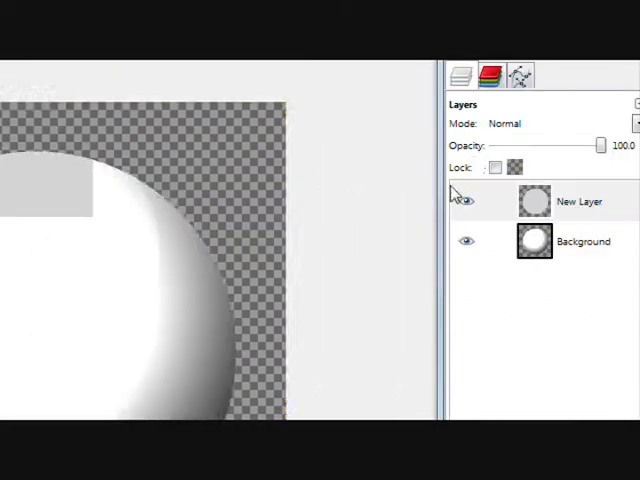
left_click(560, 123)
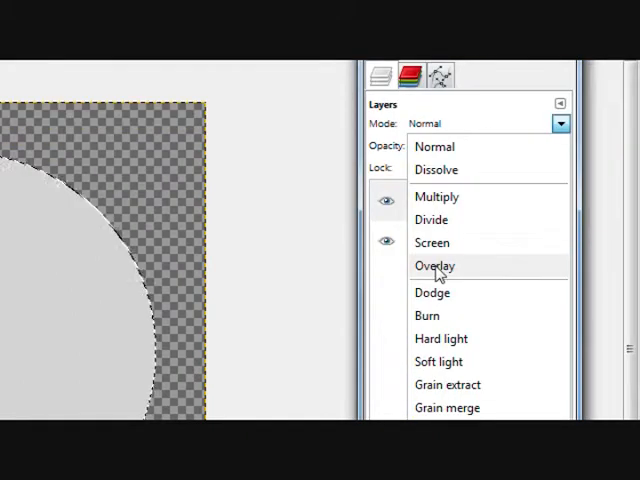
left_click(434, 265)
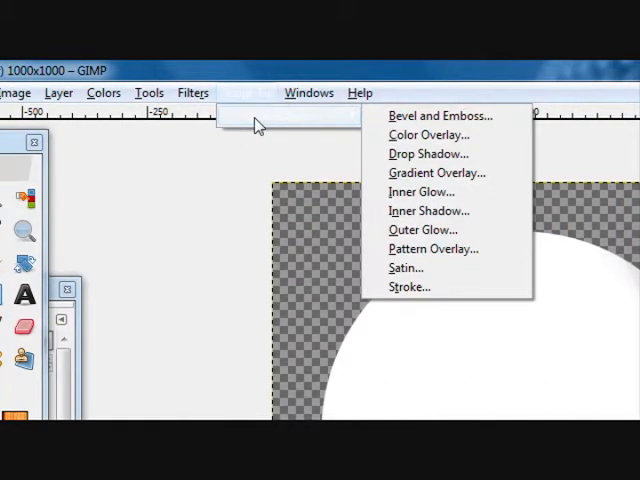
Apply a shadow layer effect at 75% opacity with Linear contour.
left_click(309, 92)
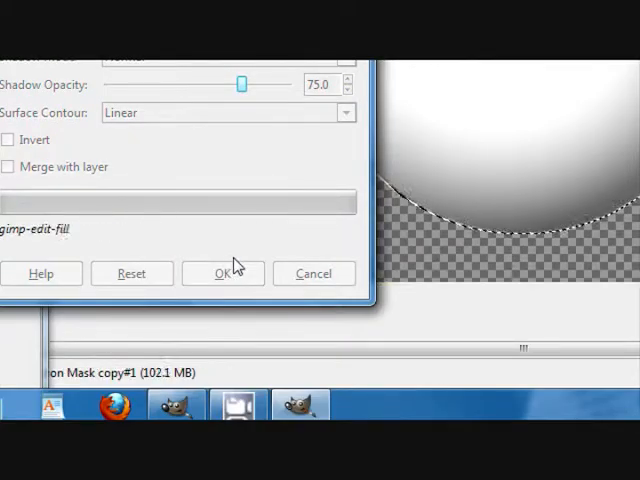
left_click(221, 273)
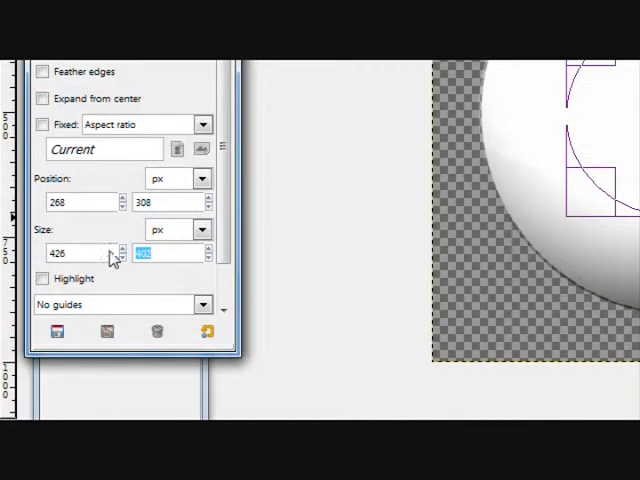
Set the iris circle selection to 350×350 px at position 314,374.
type("350")
left_click(83, 202)
type("314")
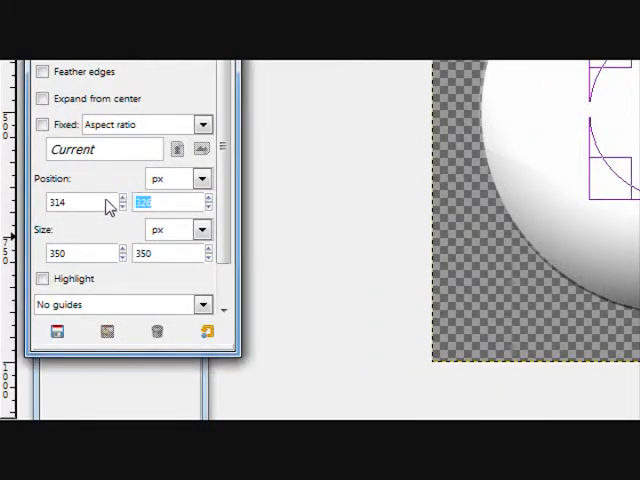
type("3")
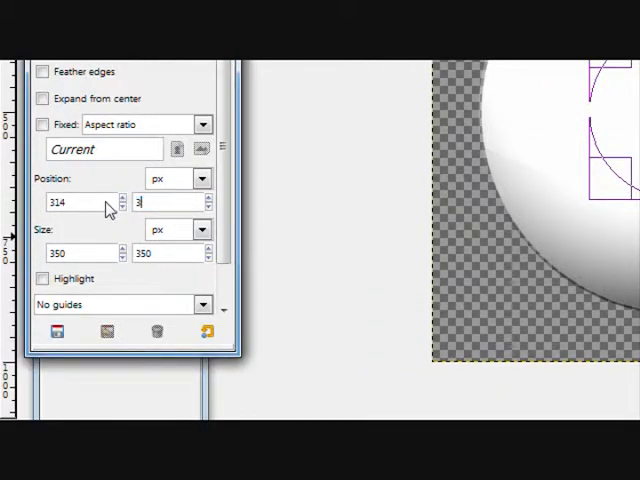
type("374")
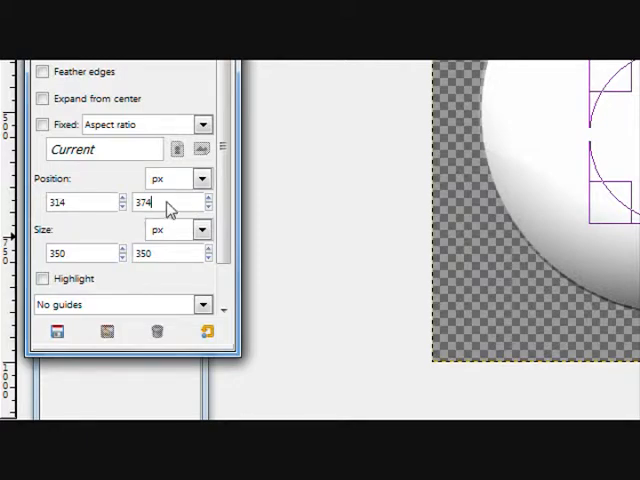
type("350")
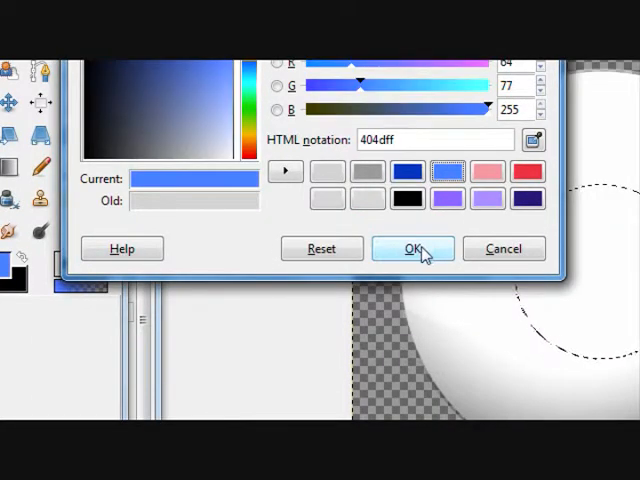
Accept 404dff as the blue foreground colour.
left_click(410, 248)
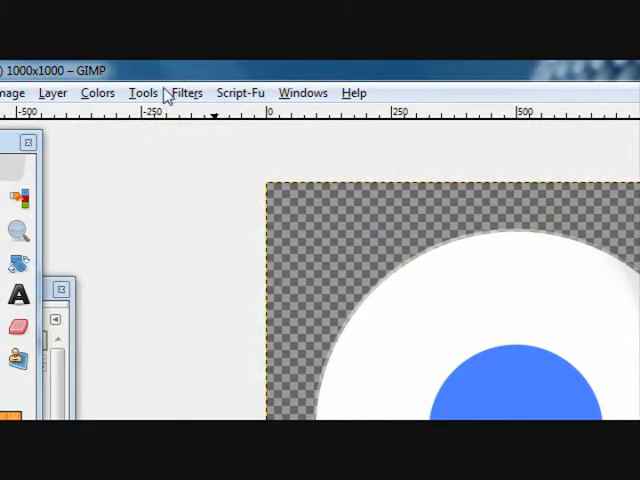
Render Solid Noise with X size 16, Y size 0.1, Tilable, new seed, no turbulence.
left_click(186, 92)
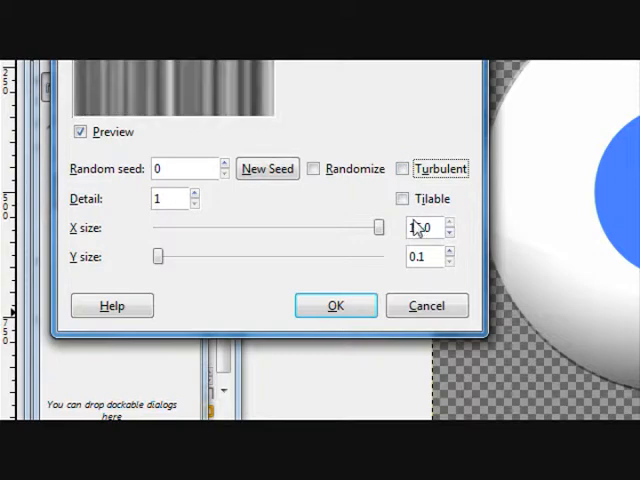
left_click(405, 198)
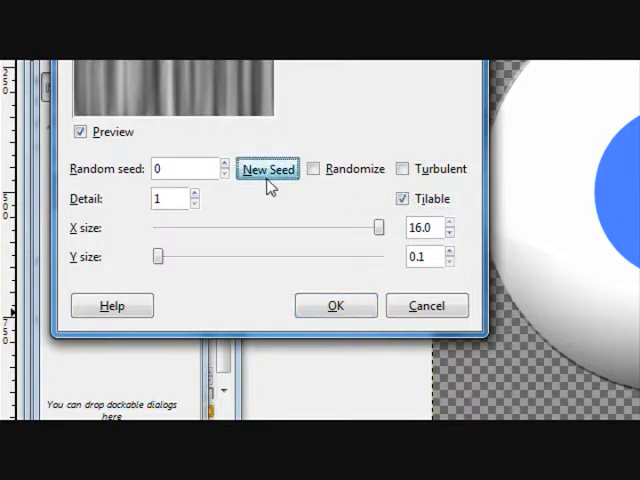
left_click(405, 248)
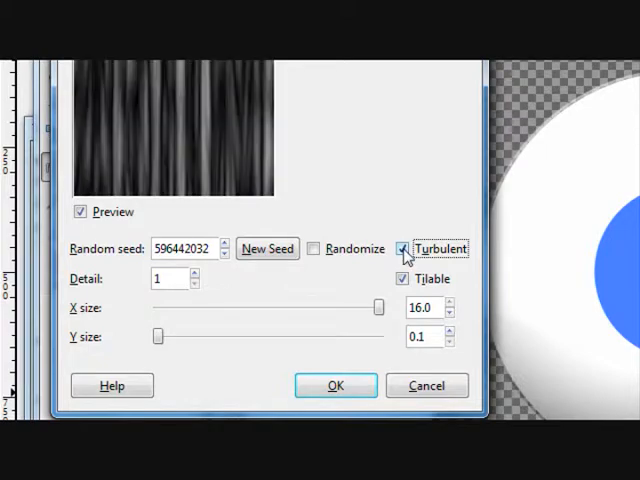
left_click(406, 248)
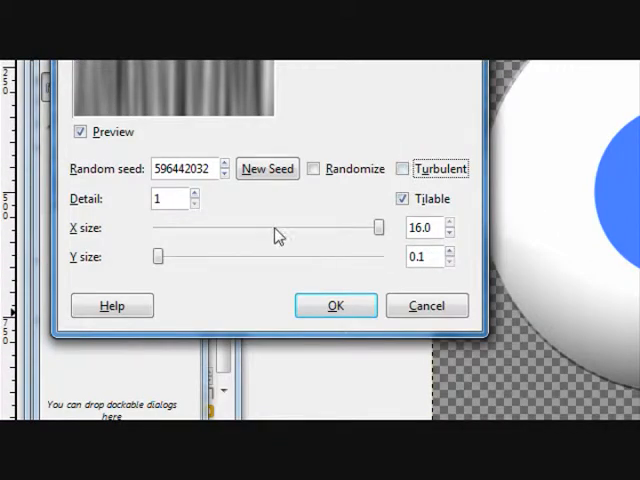
left_click(335, 306)
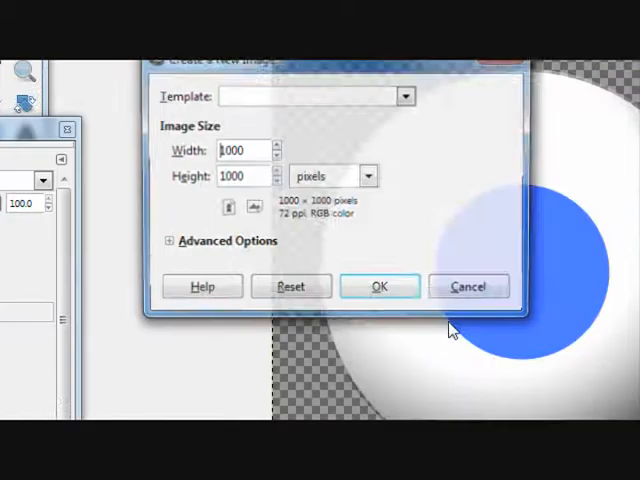
Create a new 1000×1000 px image for the noise streaks.
left_click(380, 286)
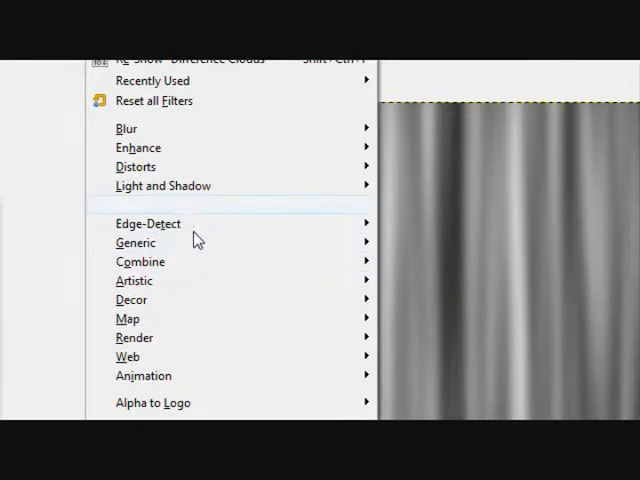
Apply Polar Coordinates to the grey streaks with depth 100 and To polar checked.
left_click(136, 166)
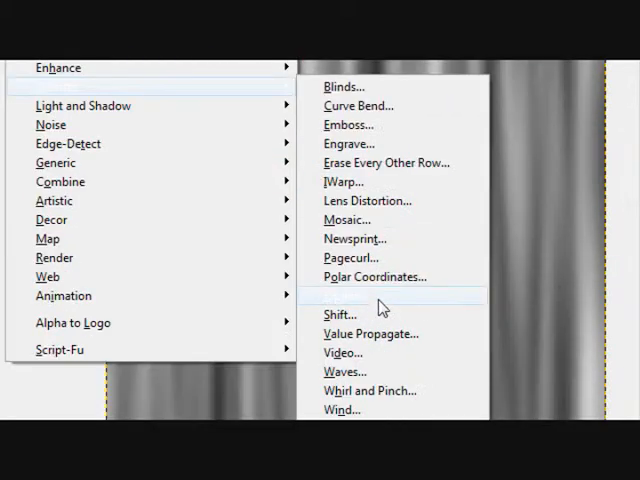
left_click(373, 277)
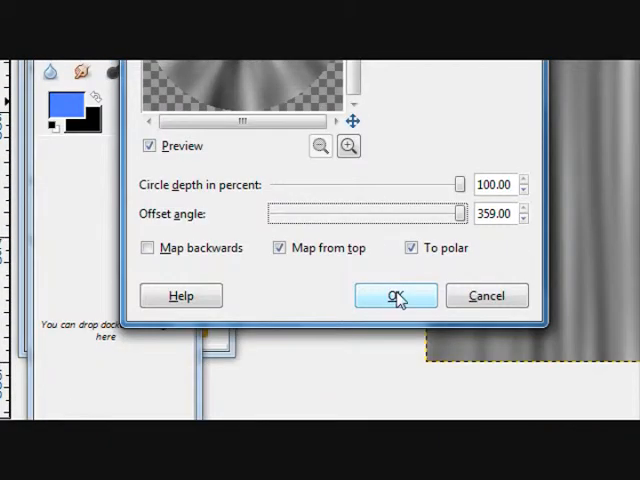
left_click(395, 296)
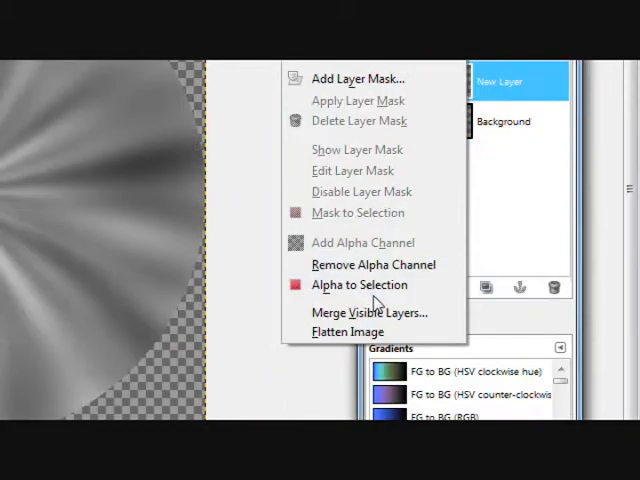
Paste the radial streak texture as a new top layer over the eyeball image.
left_click(359, 285)
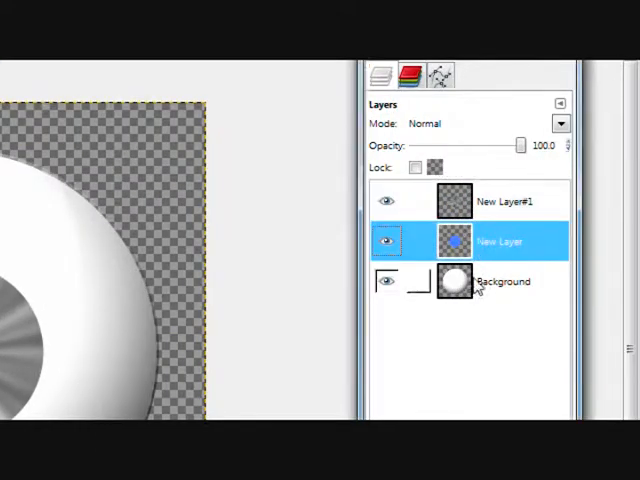
Switch the streak texture layer's blend mode to Overlay.
left_click(560, 123)
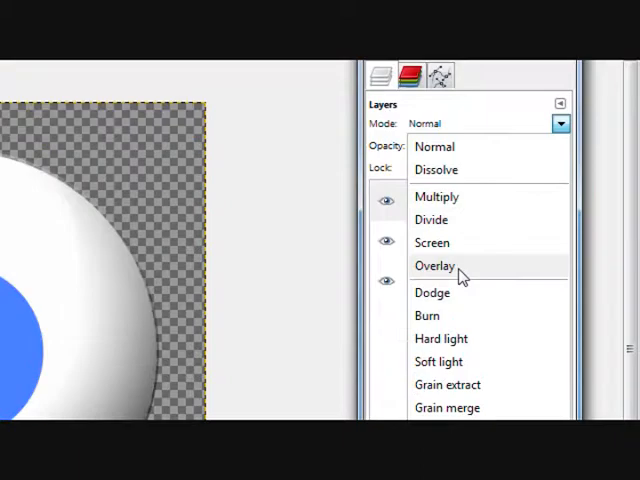
left_click(434, 265)
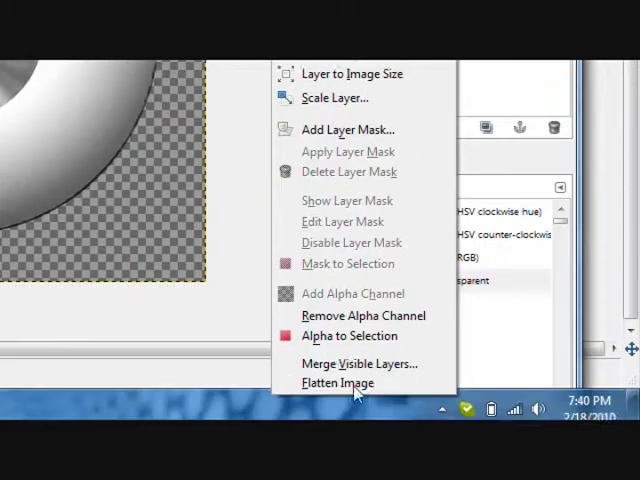
Use Alpha to Selection on the iris layer to select the round blue iris.
left_click(337, 383)
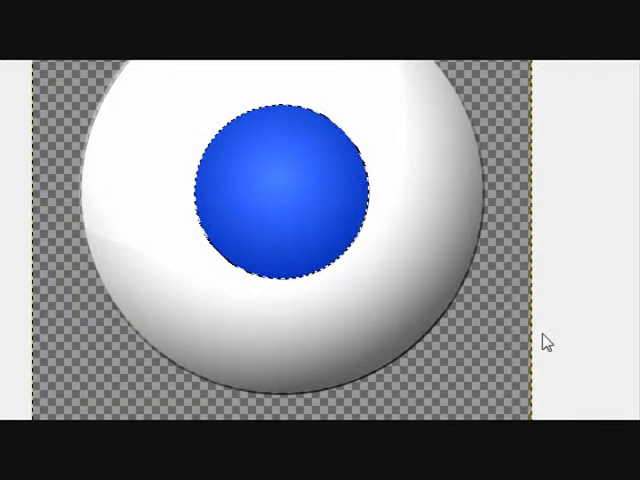
Blend the streaks in Overlay mode, then duplicate the iris layer and set the copy to Overlay.
left_click(567, 123)
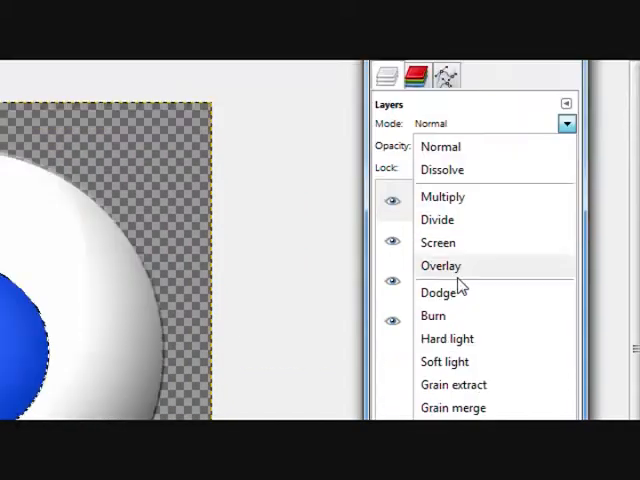
left_click(440, 265)
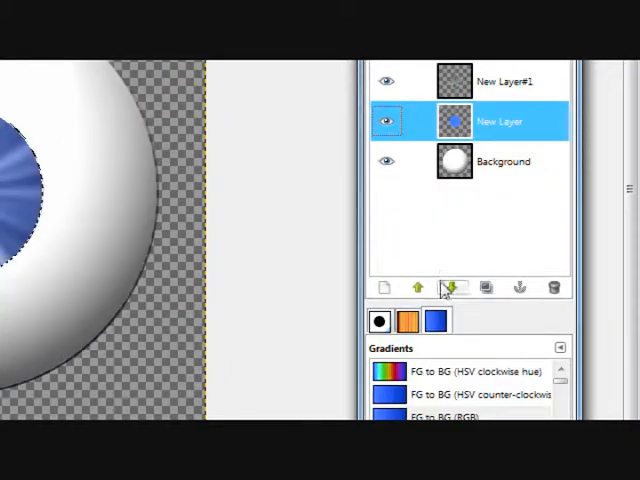
left_click(560, 203)
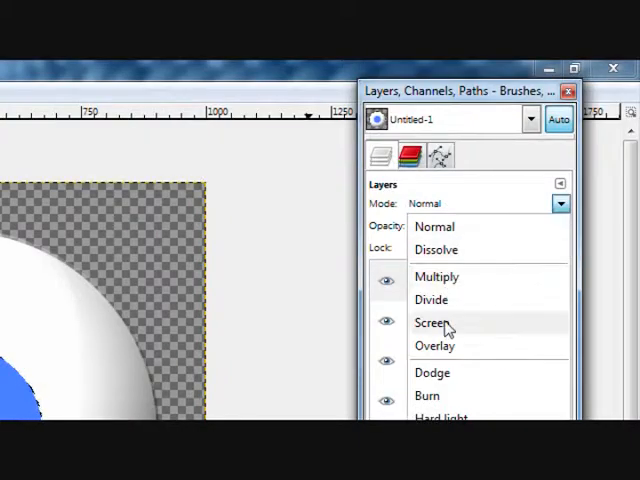
left_click(435, 345)
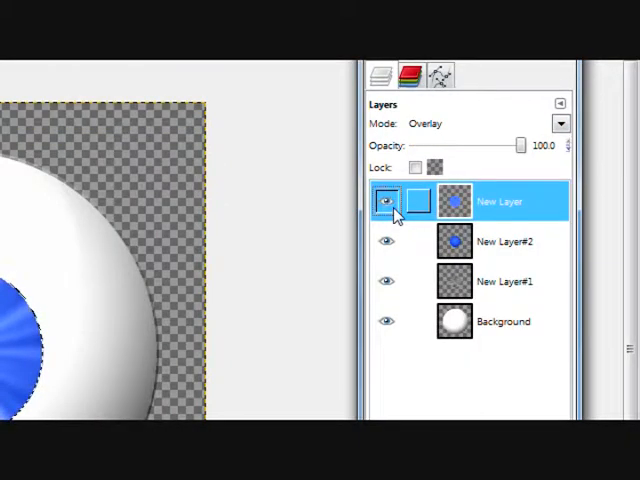